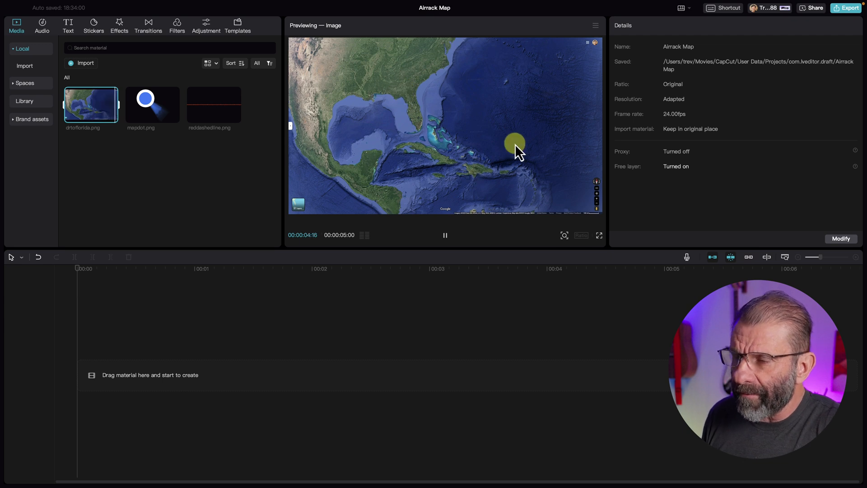
Place the drtoflorida.png satellite map on the timeline and fit the whole clip in view.
click(444, 235)
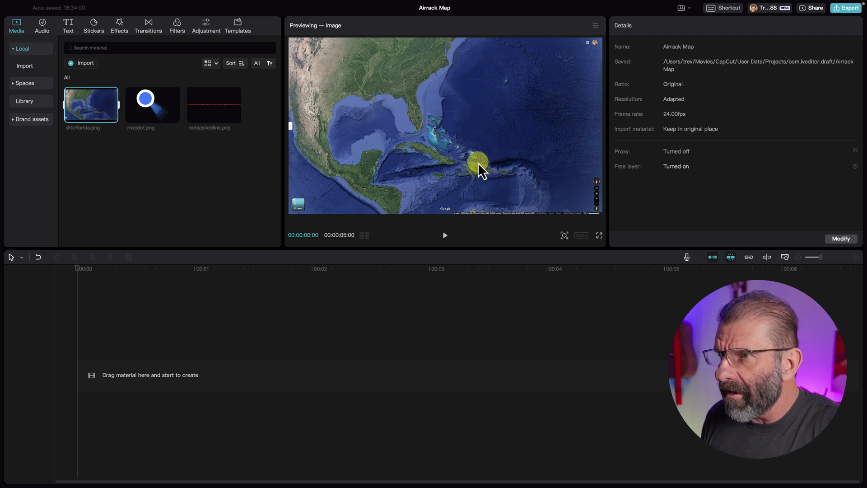
drag(479, 169, 415, 105)
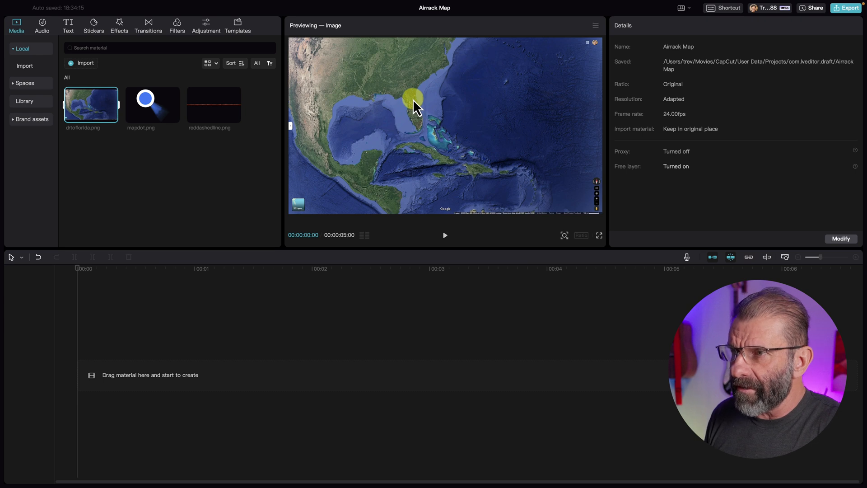
drag(414, 103, 464, 108)
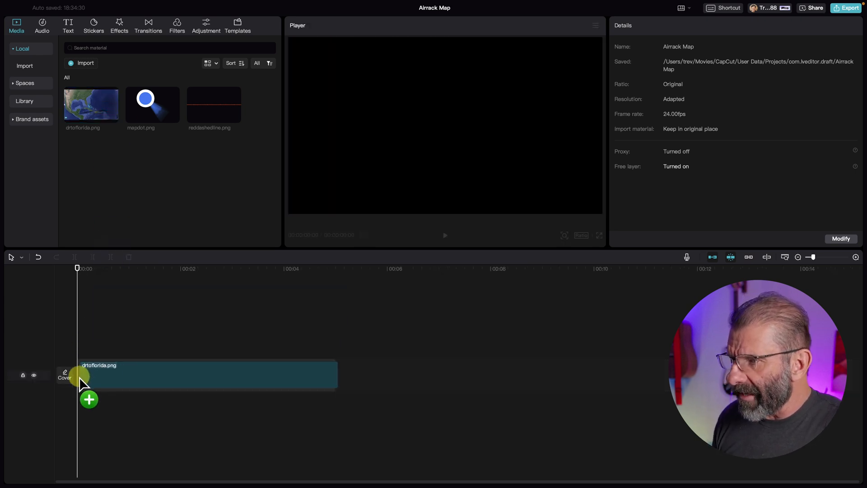
key(shift+z)
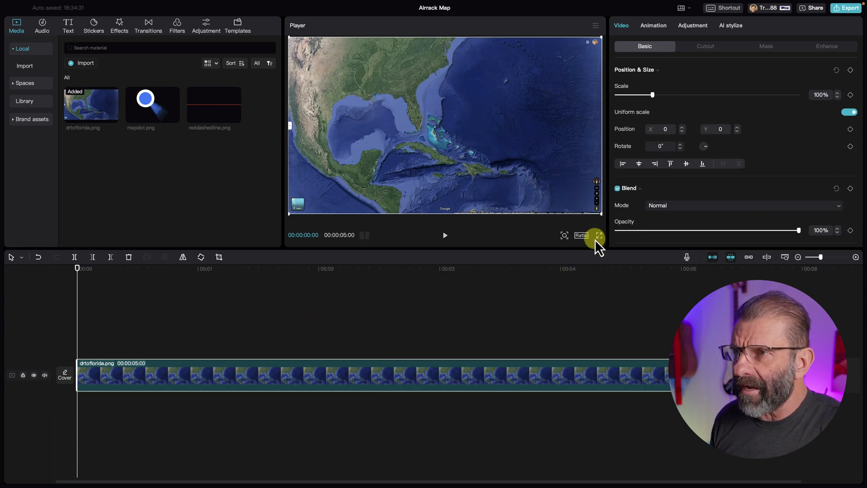
mouse_move(293, 346)
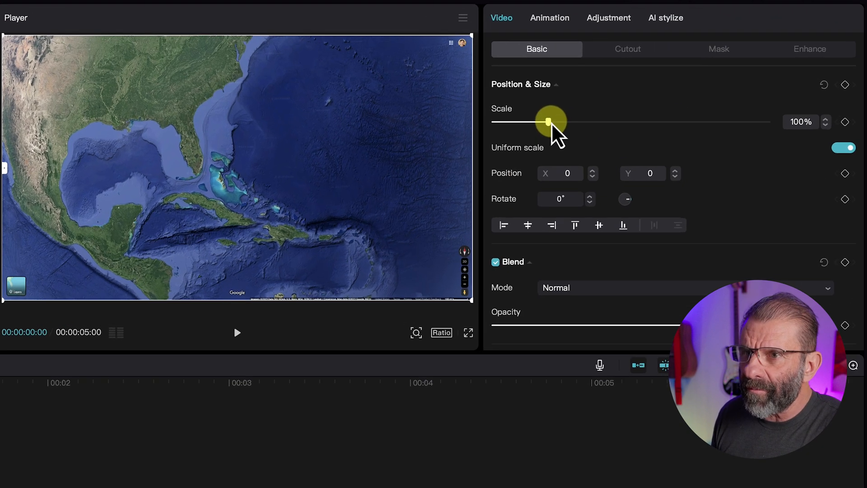
Enlarge the map to 154% so Florida and the Caribbean fill the frame.
drag(547, 121, 578, 121)
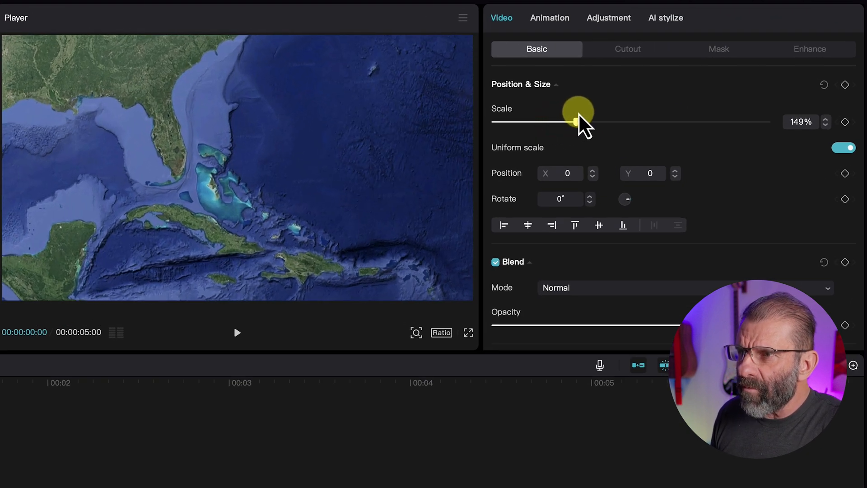
drag(578, 122, 579, 121)
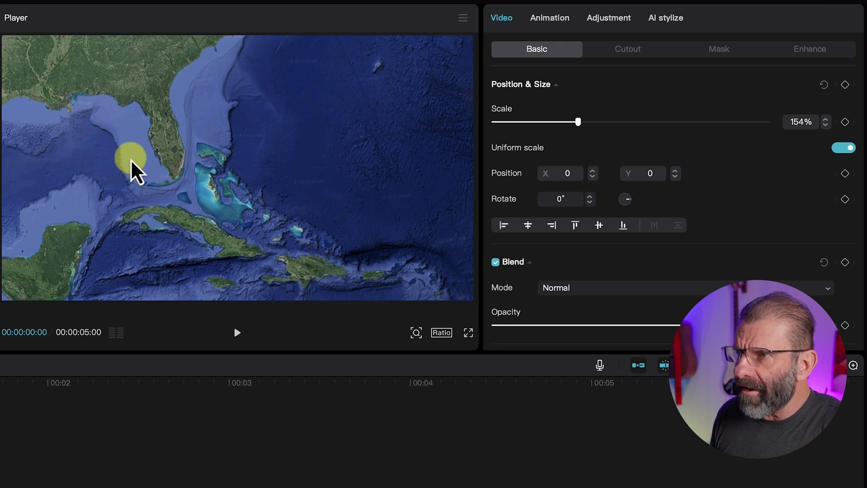
drag(131, 161, 189, 114)
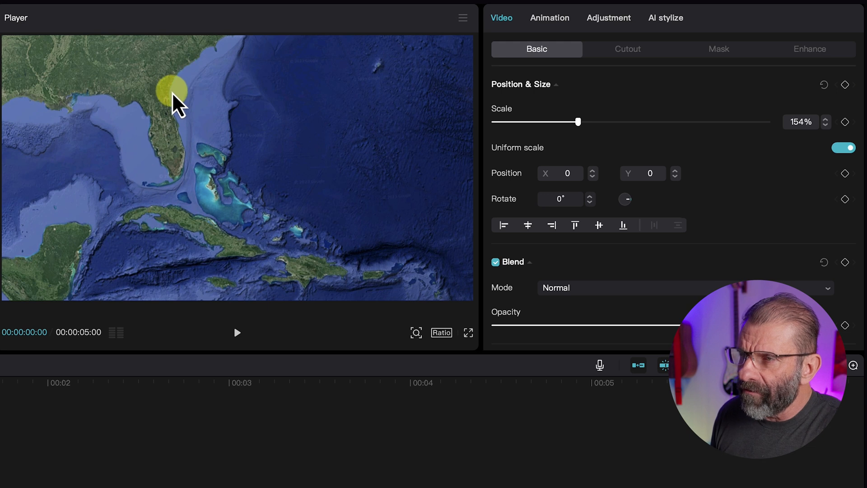
drag(175, 91, 133, 89)
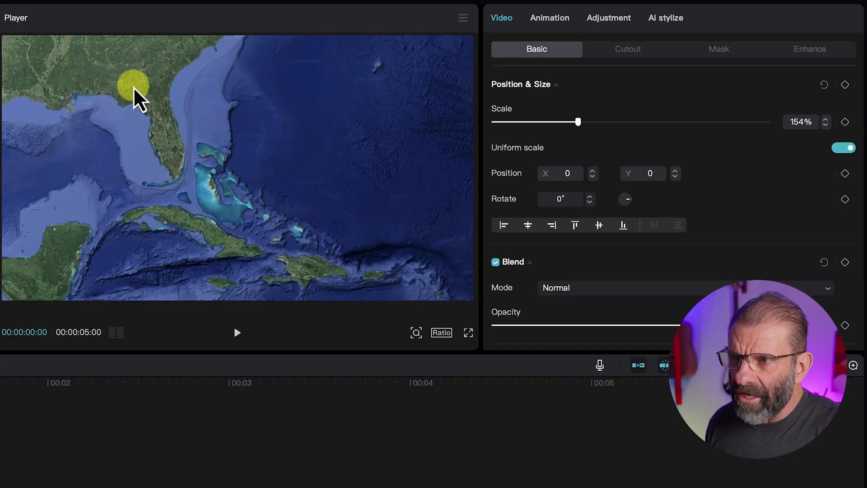
drag(133, 91, 138, 196)
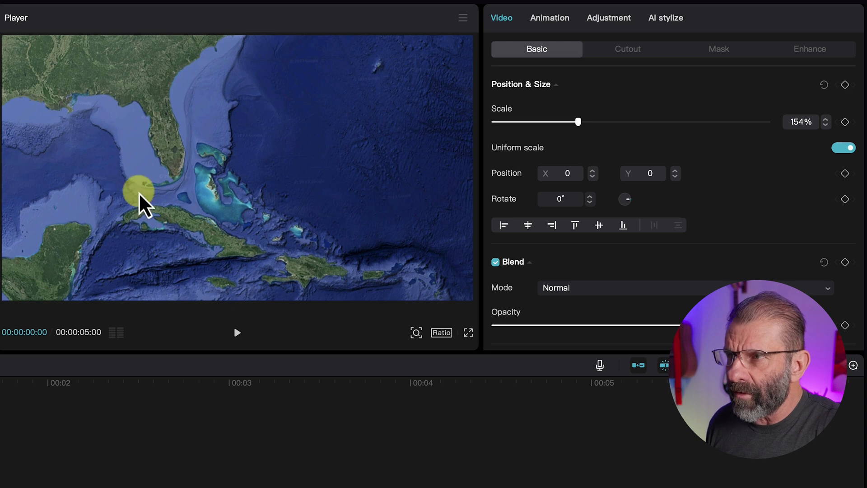
drag(138, 196, 312, 196)
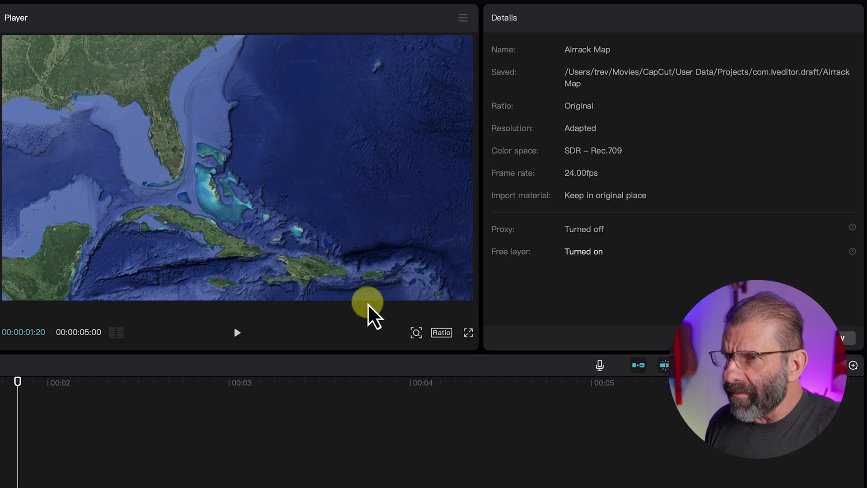
Add reddashedline.png on a track above the map and tilt it to 47°.
drag(367, 304, 154, 94)
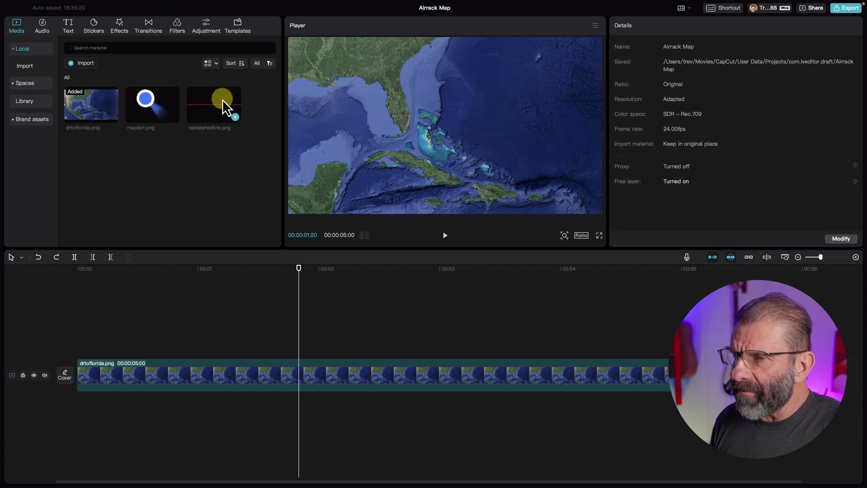
drag(214, 105, 126, 329)
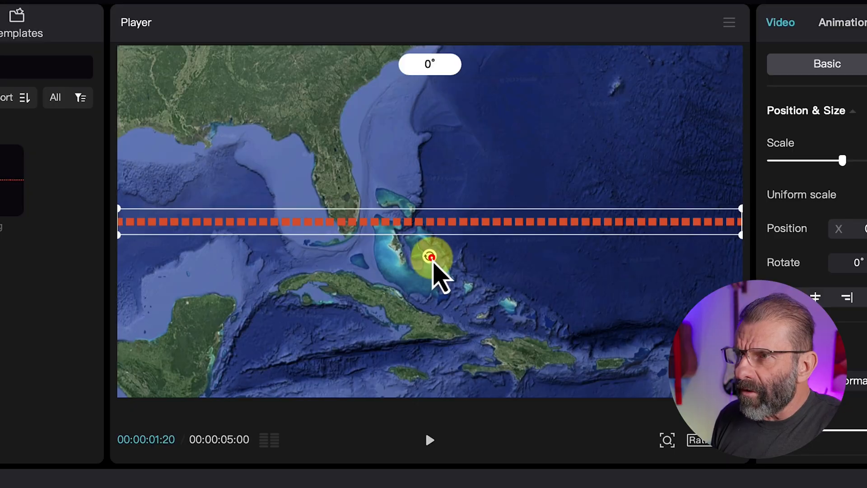
drag(430, 256, 404, 246)
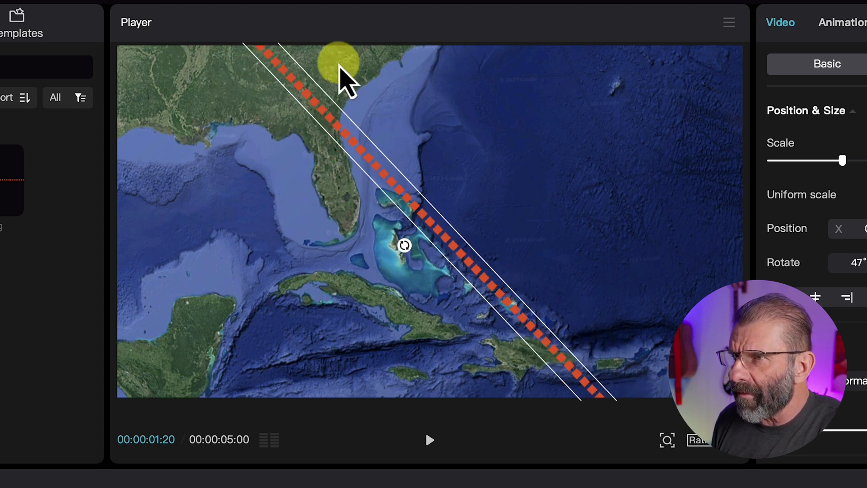
Lay the dashed line diagonally across the map and enlarge it to 225%.
drag(335, 61, 551, 310)
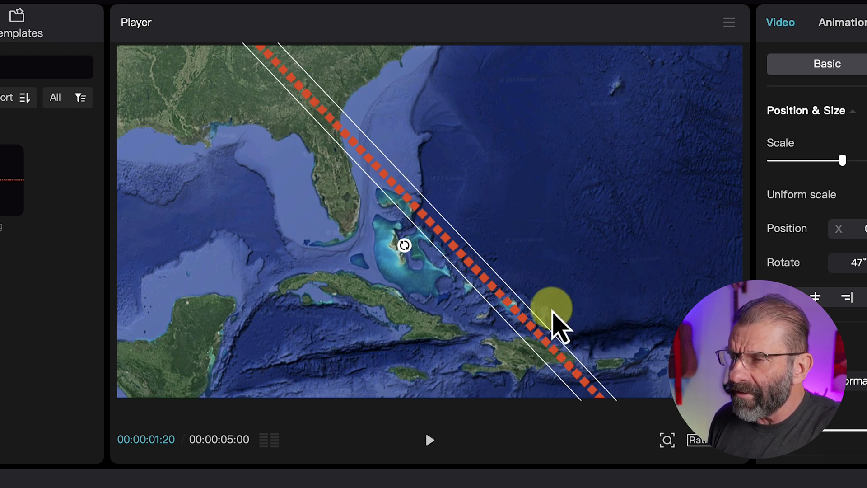
drag(551, 308, 479, 194)
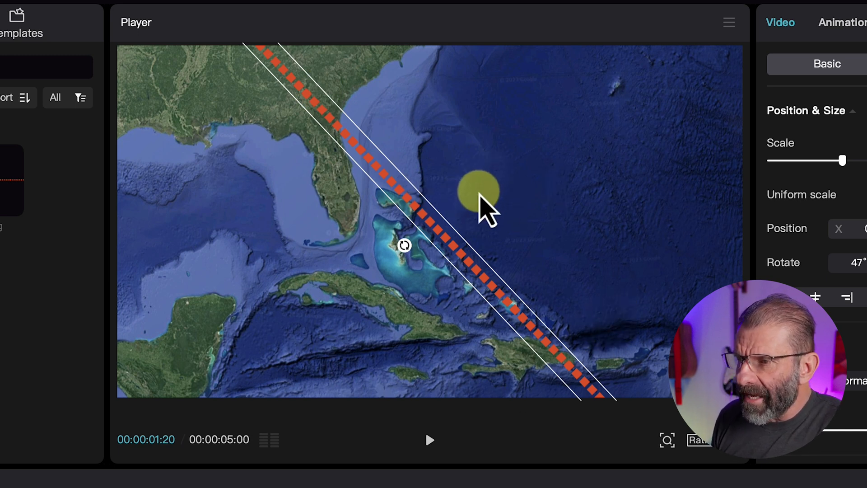
drag(481, 199, 337, 149)
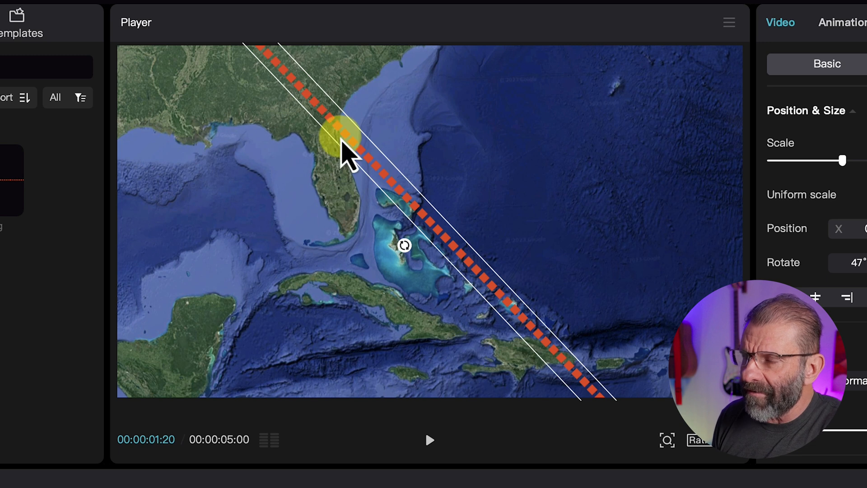
drag(337, 136, 376, 237)
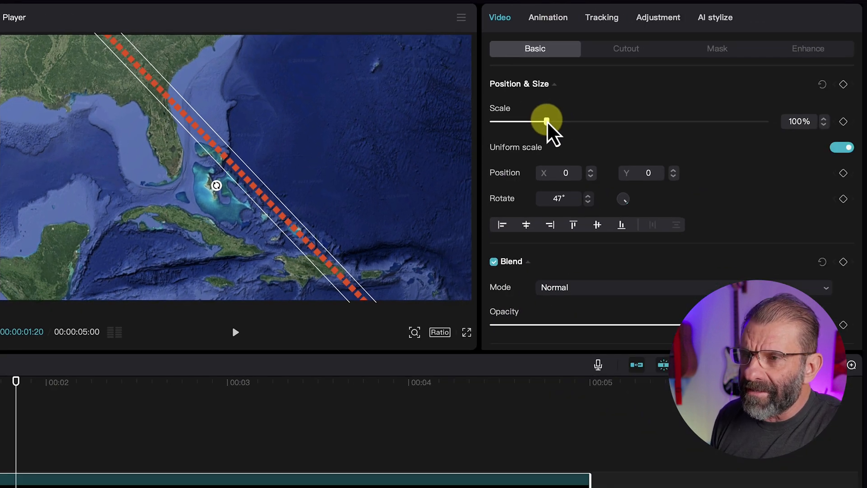
drag(546, 121, 600, 121)
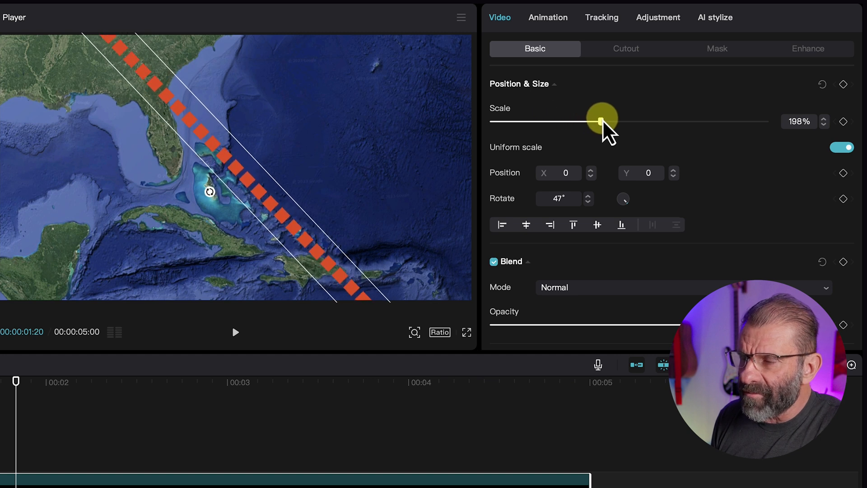
drag(600, 121, 615, 120)
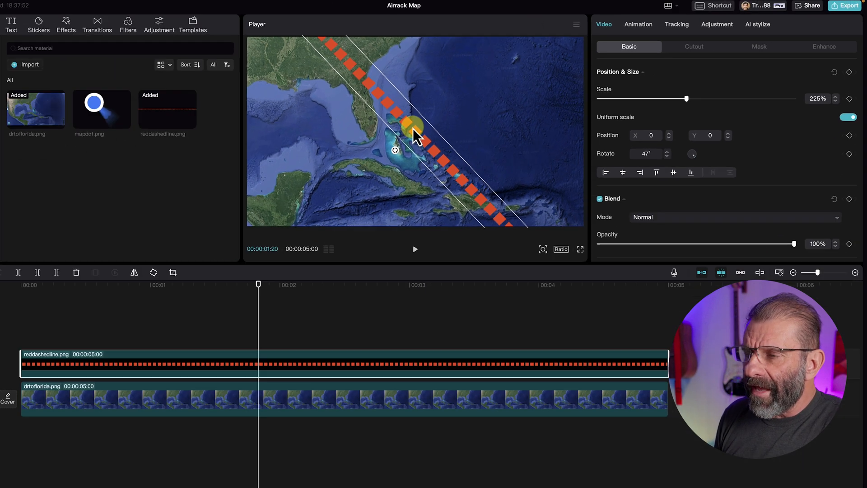
Move the dashed route to X 1647, Y −1612 so it runs from Florida toward Hispaniola.
drag(258, 284, 299, 271)
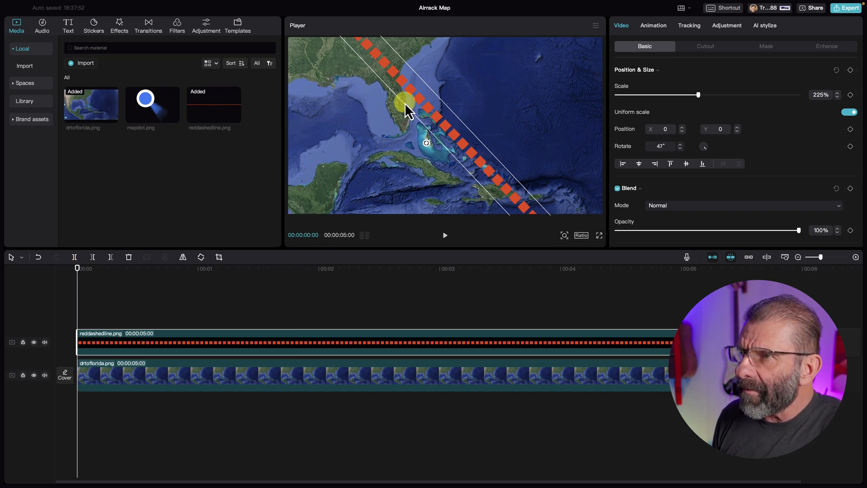
drag(405, 109, 399, 78)
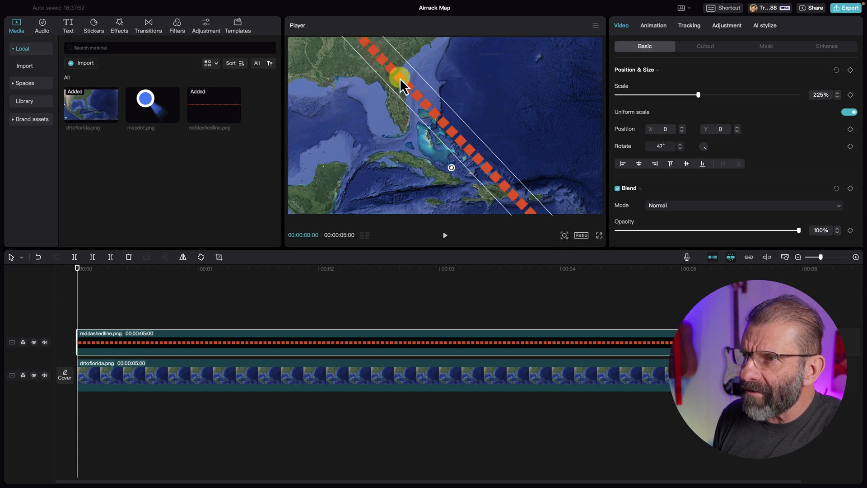
drag(396, 75, 482, 152)
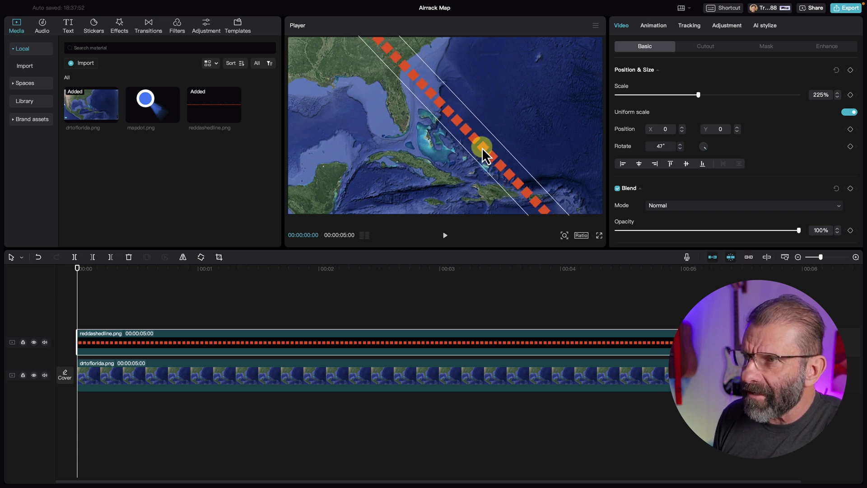
drag(481, 152, 503, 185)
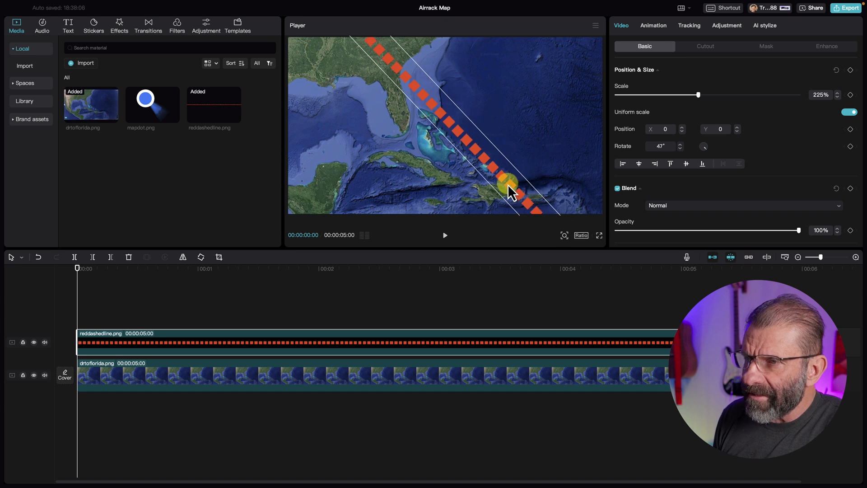
drag(509, 187, 404, 108)
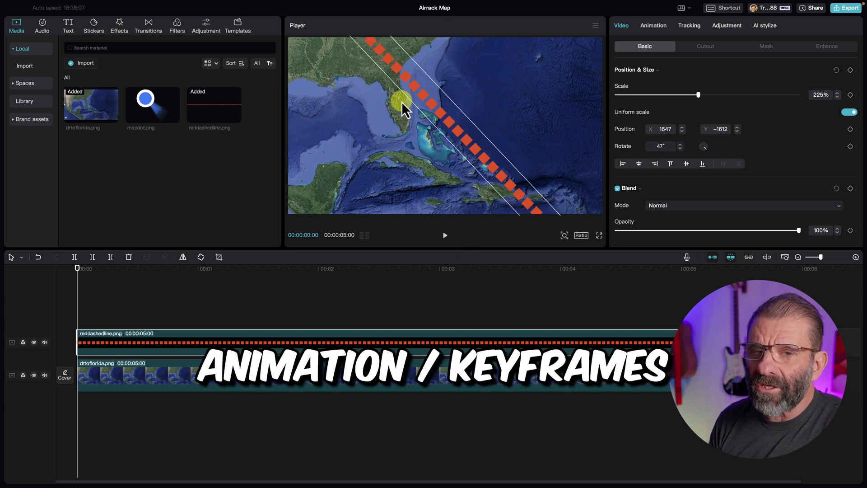
drag(403, 107, 429, 141)
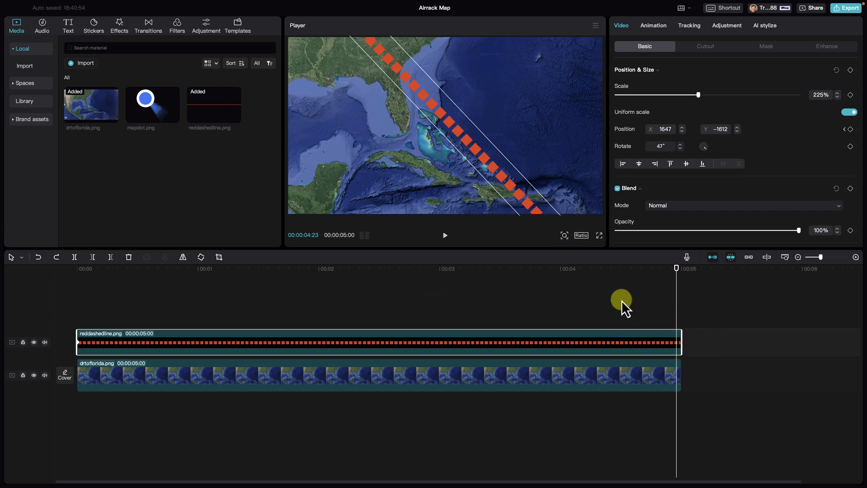
mouse_move(504, 187)
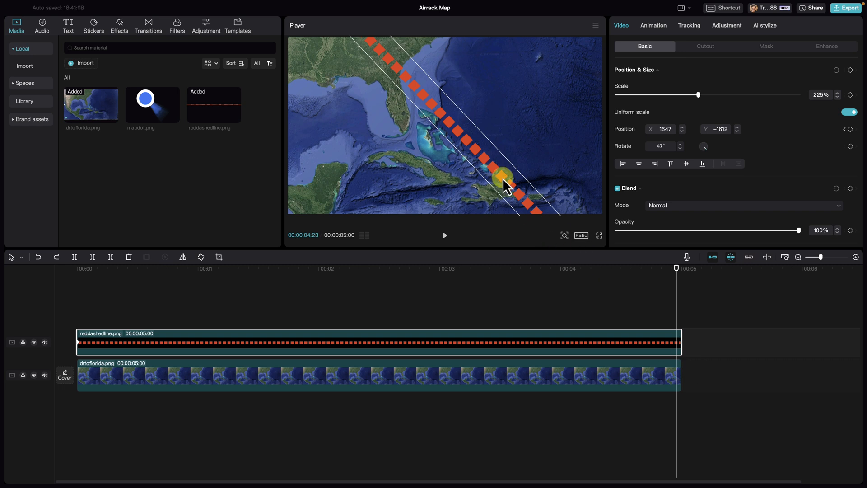
Add Position keyframes at the start and end of the red dashed line clip.
drag(506, 180, 470, 148)
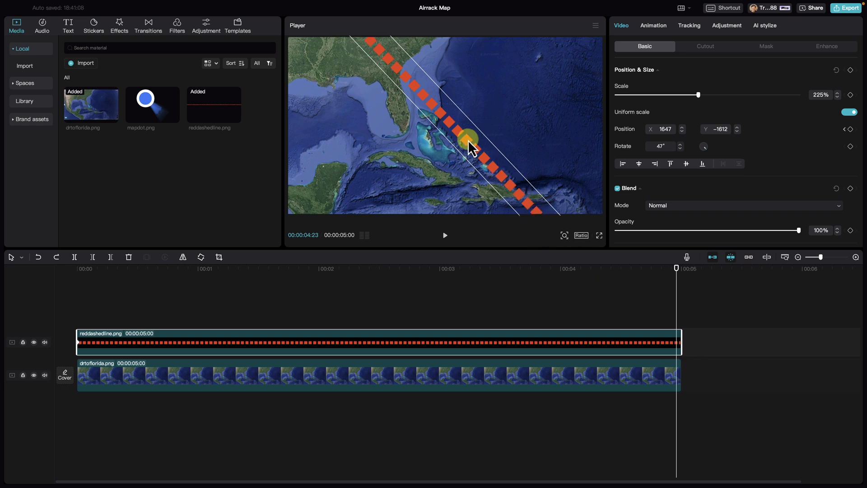
drag(470, 146, 415, 105)
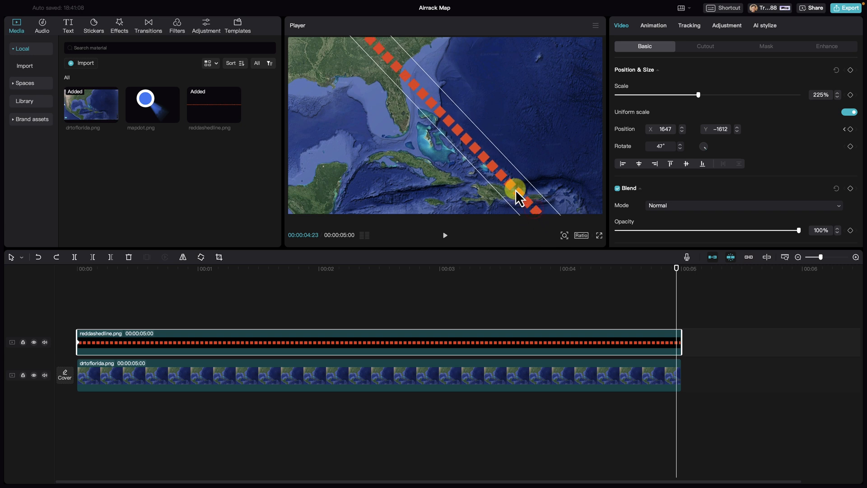
drag(516, 191, 492, 164)
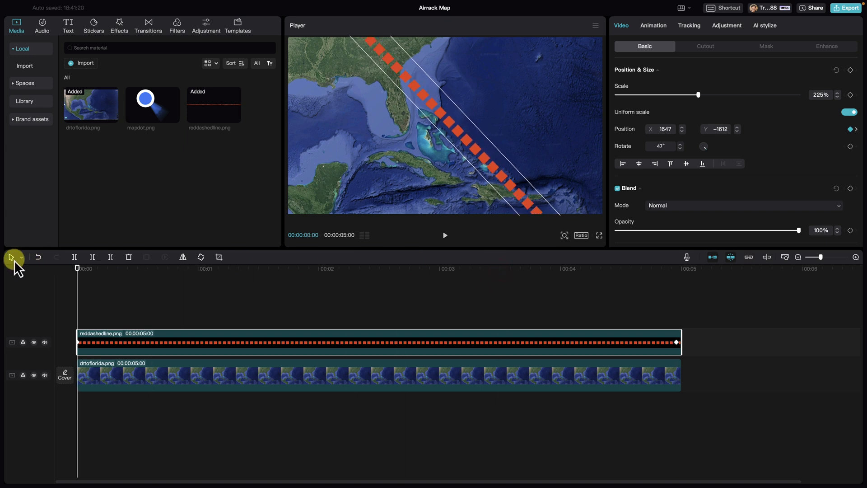
click(444, 234)
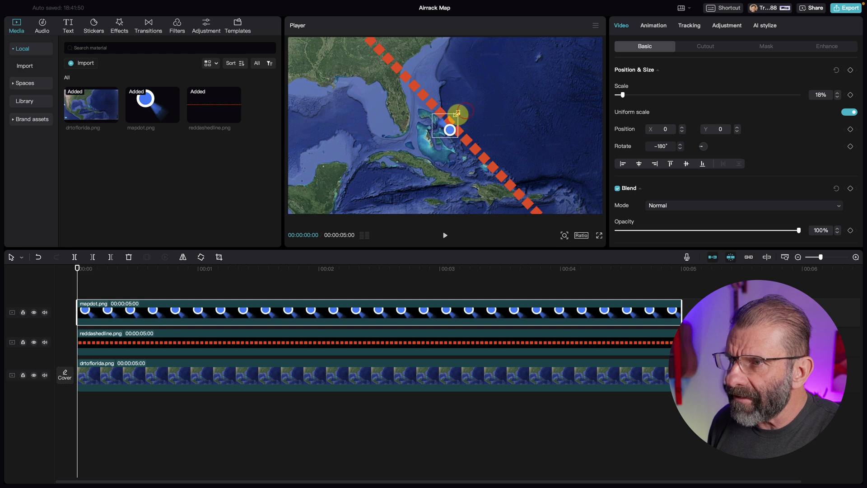
Shrink the blue map dot and keyframe its position at the Florida and Hispaniola ends of the route.
drag(457, 114, 447, 131)
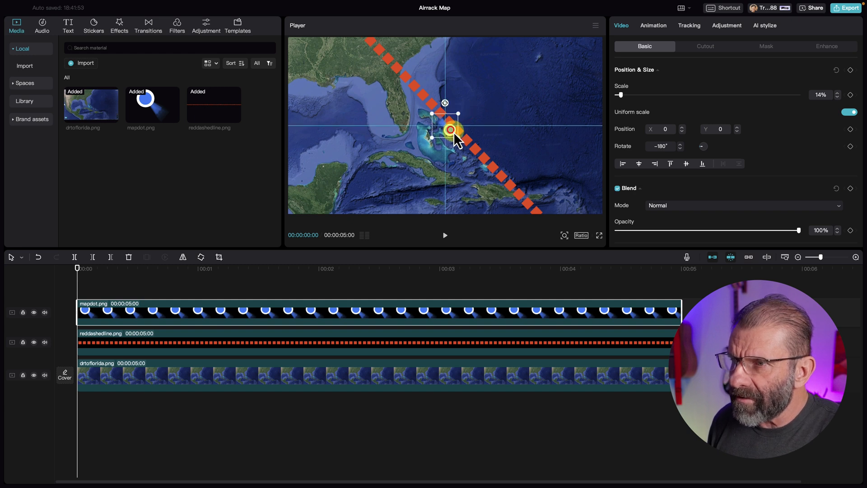
drag(451, 130, 493, 170)
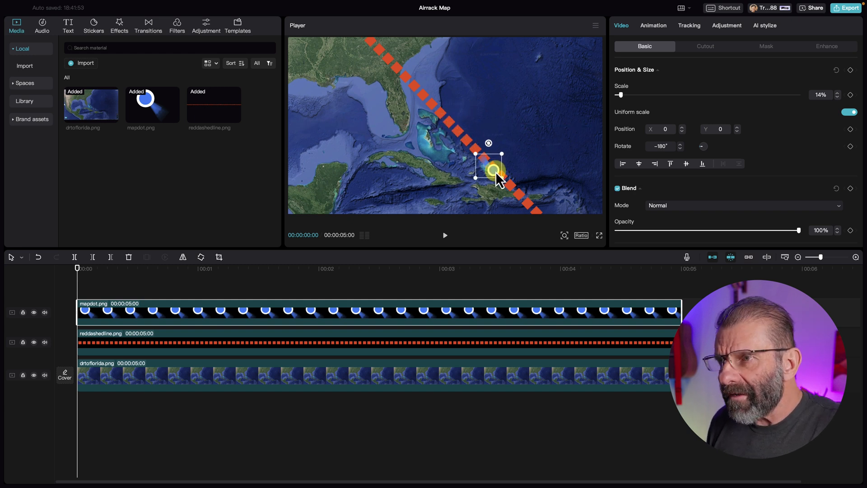
drag(494, 171, 499, 178)
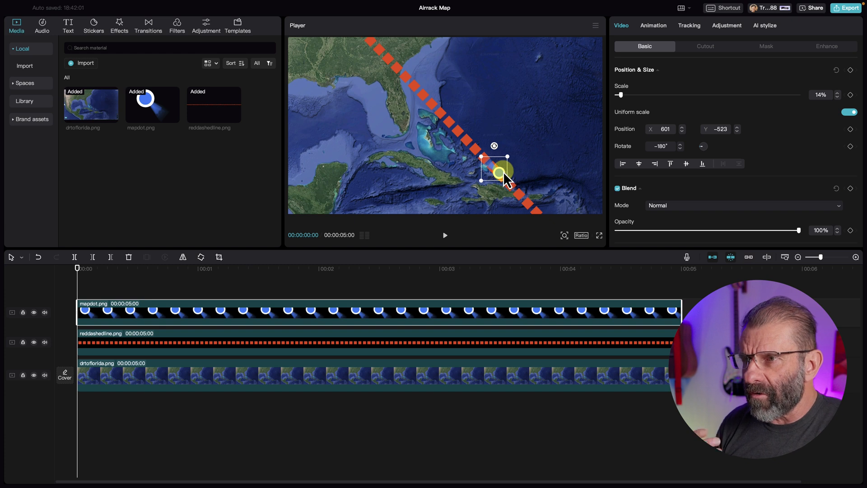
drag(495, 172, 510, 191)
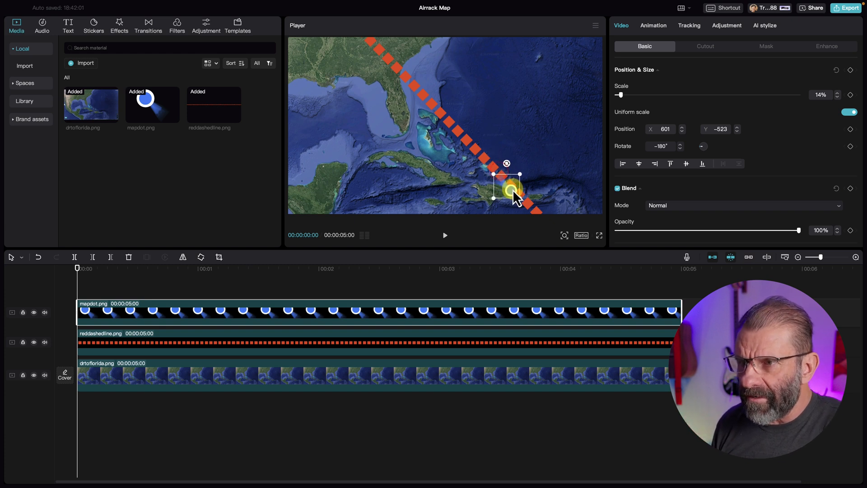
drag(508, 191, 401, 76)
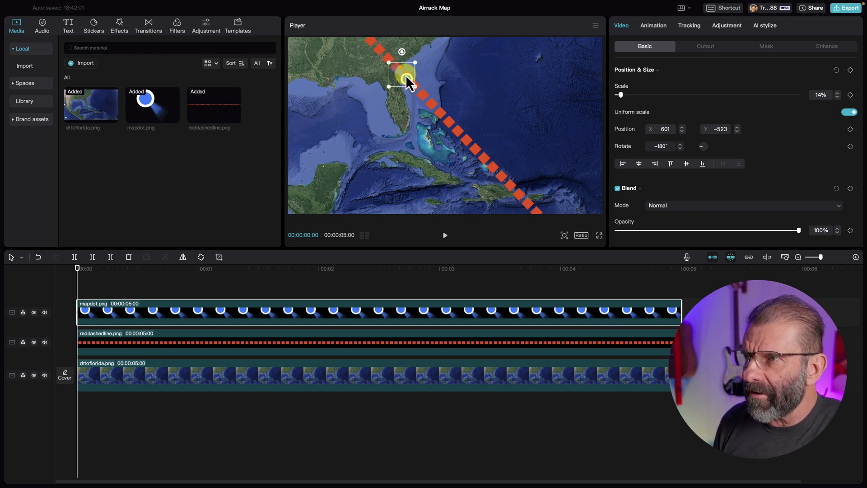
drag(403, 76, 469, 153)
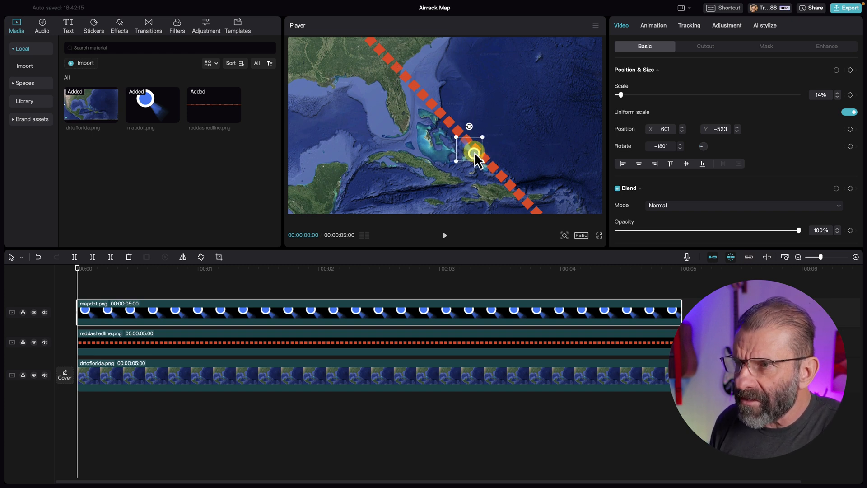
Reduce the dot to 12%, set its next route keyframe and preview it travelling along the line.
drag(469, 154, 480, 153)
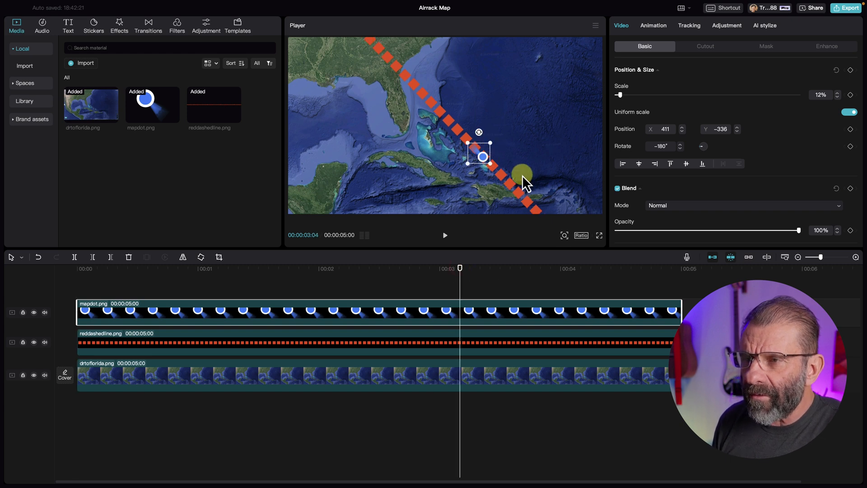
drag(522, 173, 486, 166)
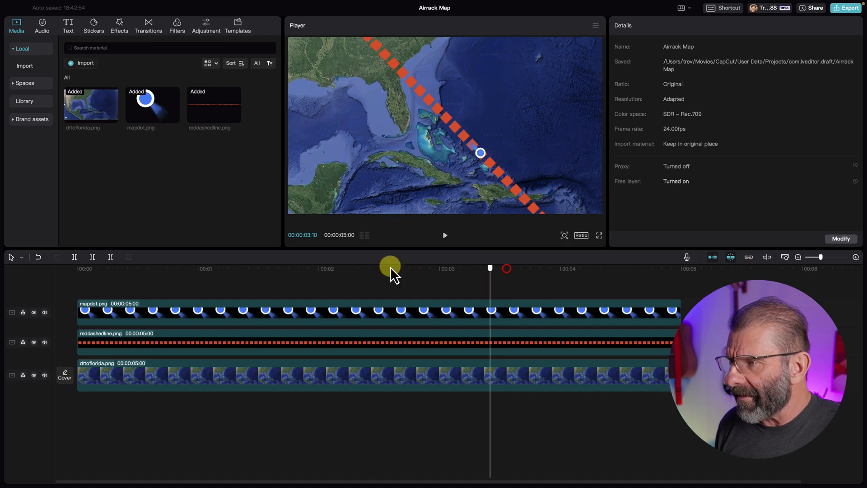
click(445, 235)
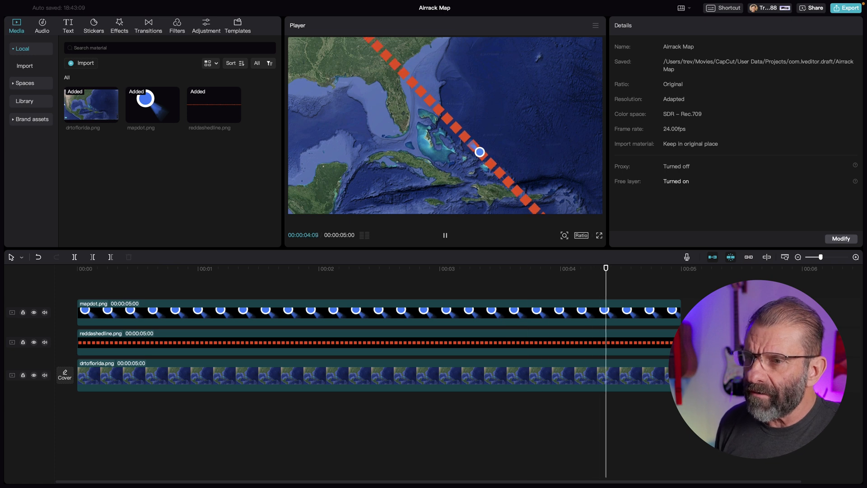
click(444, 235)
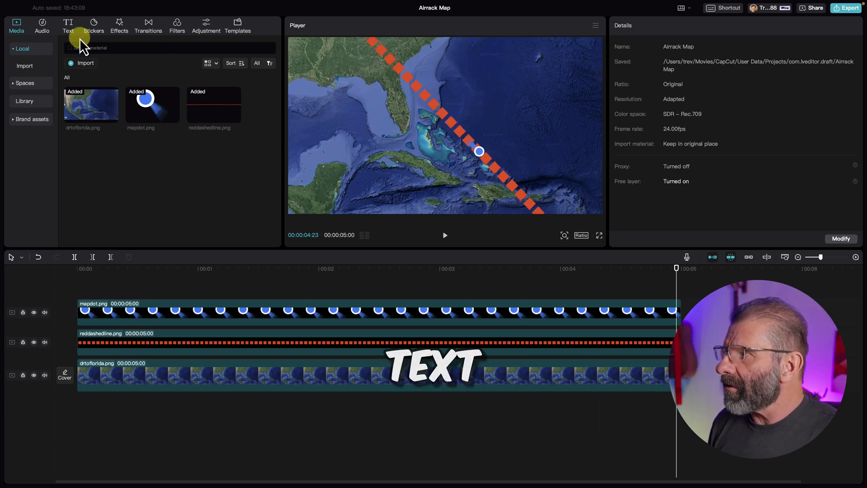
Add a default text clip reading 'florida' to the timeline.
click(68, 25)
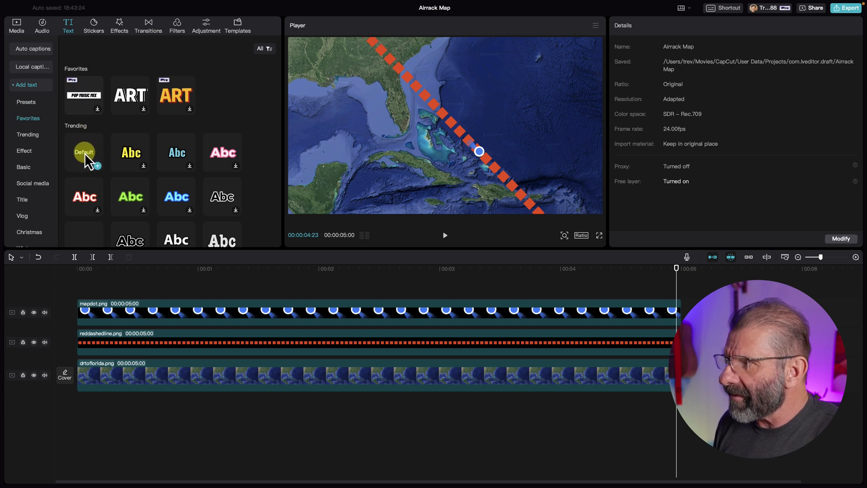
drag(84, 153, 116, 292)
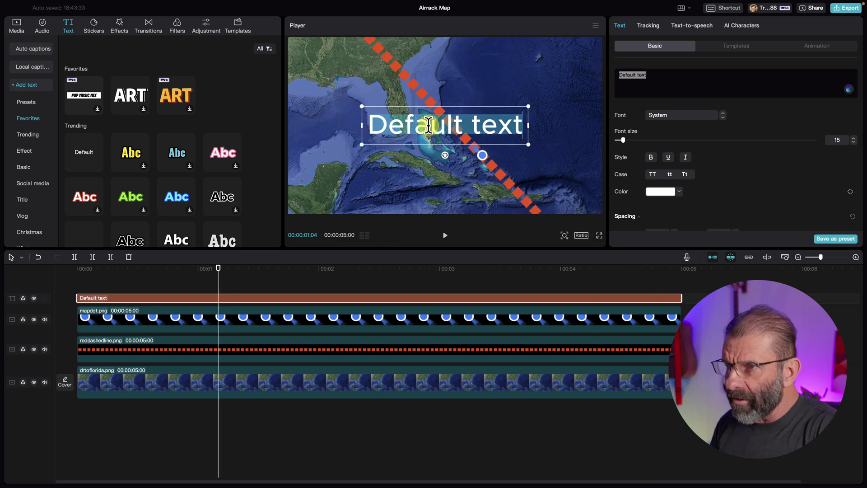
text(florida)
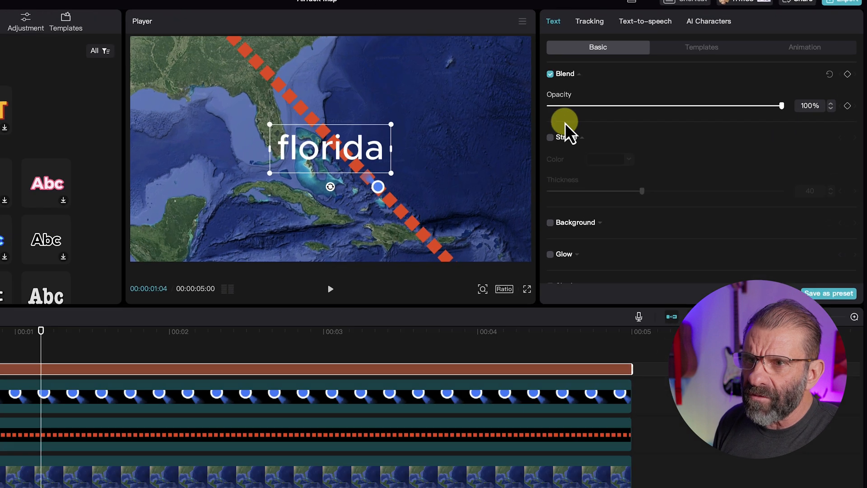
Give the florida label a black stroke about 29 thick and tilt it along the coastline.
click(550, 137)
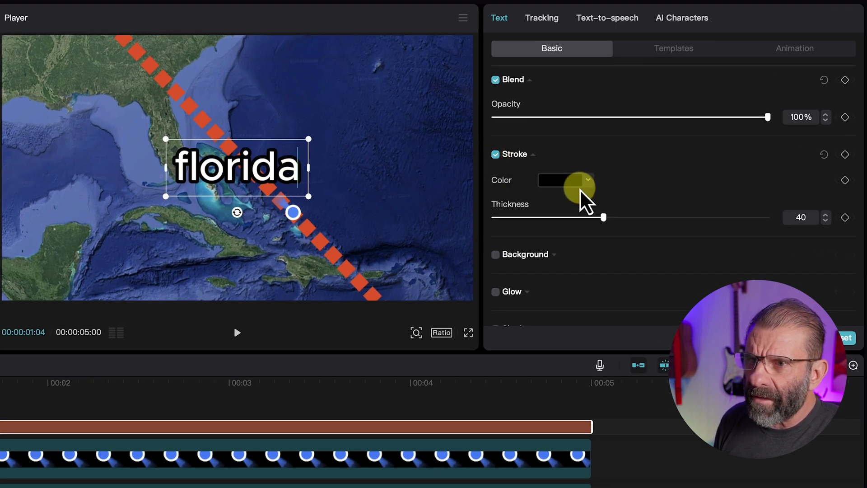
drag(604, 217, 579, 217)
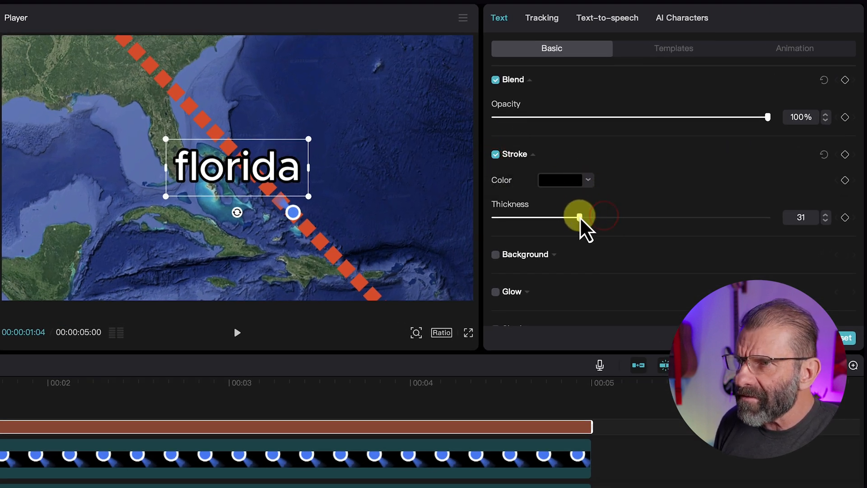
drag(581, 217, 575, 216)
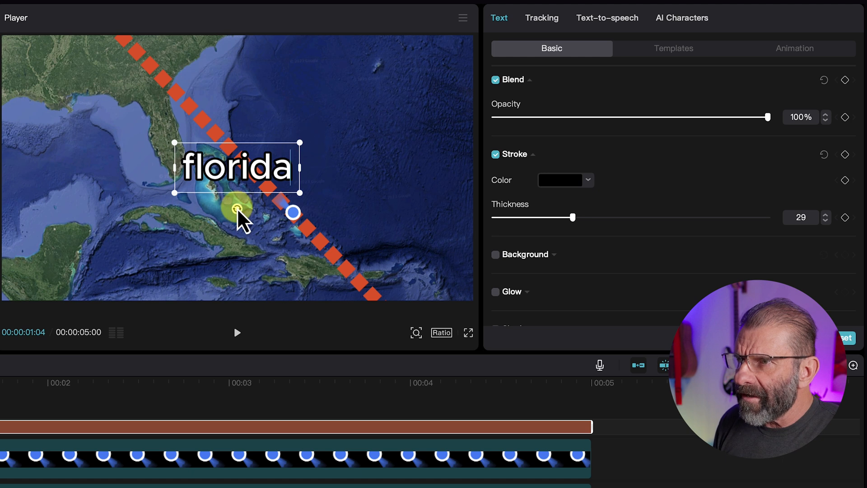
drag(237, 209, 258, 203)
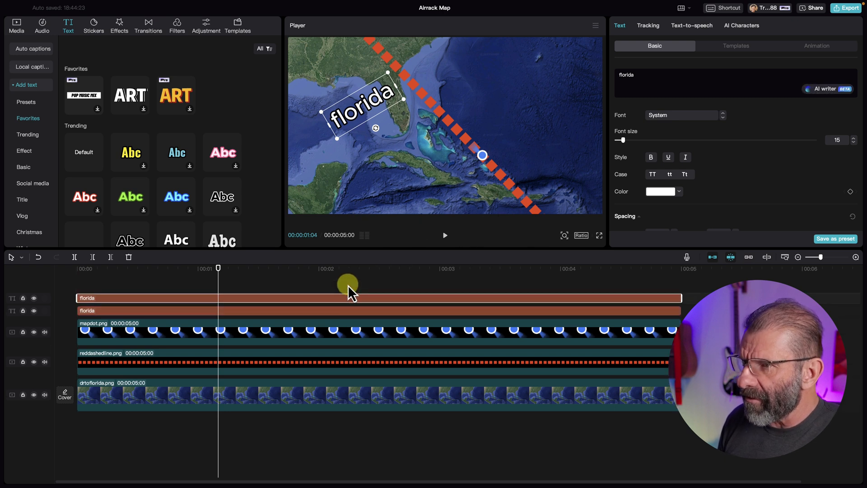
mouse_move(384, 120)
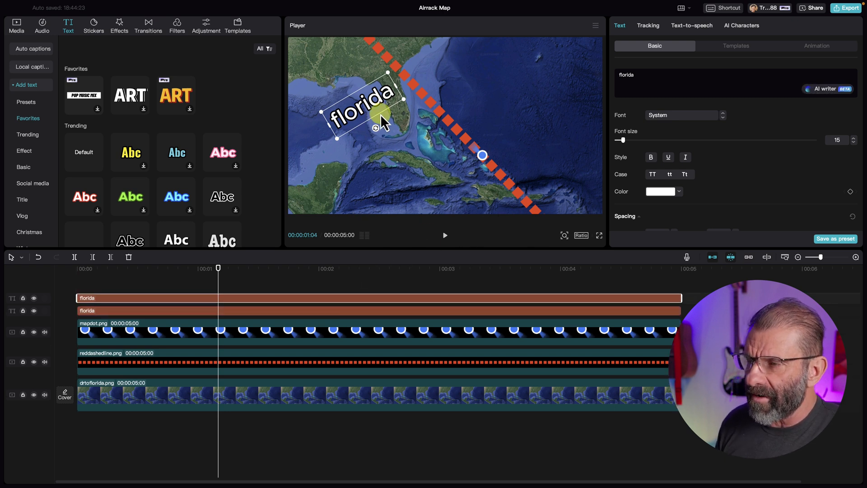
Move the copied label to the route's lower end and retype it as 'dominican republic'.
drag(359, 108, 487, 120)
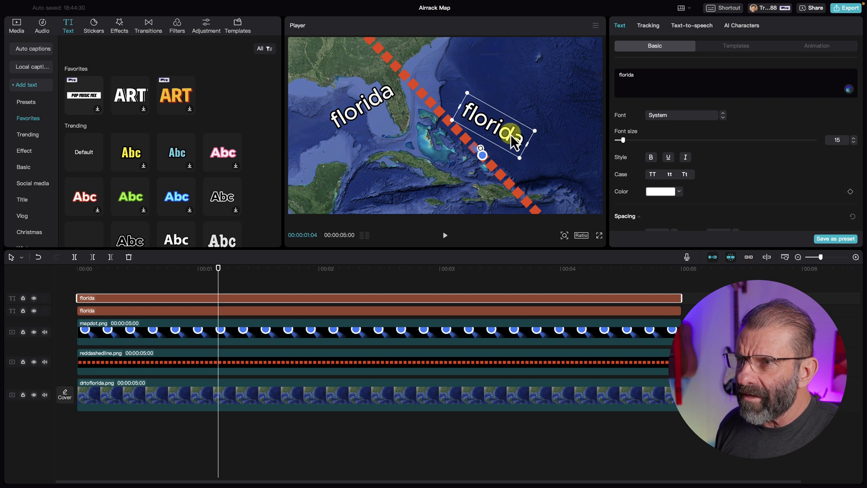
key(cmd+a)
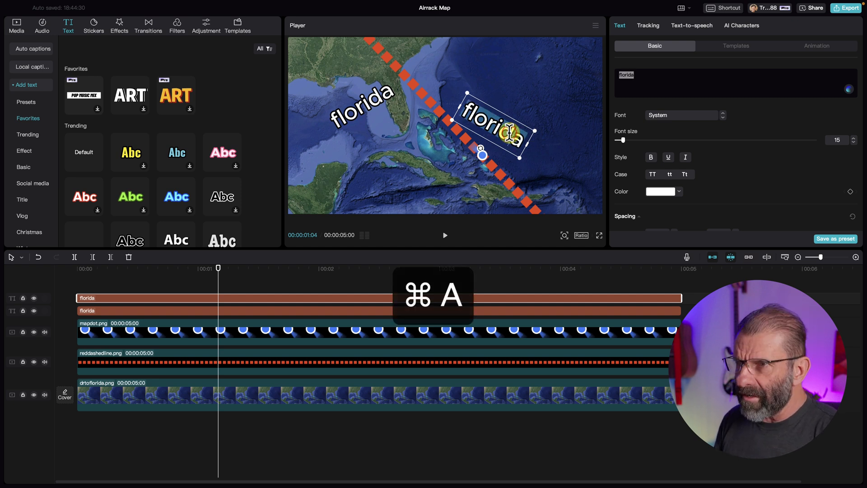
text(dominican)
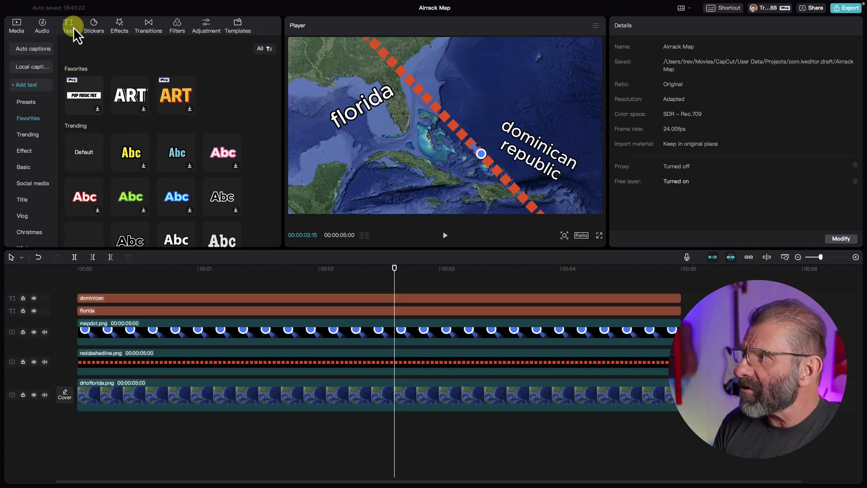
Add the Edge Glow effect from Favorites and stretch it across the full timeline.
click(119, 25)
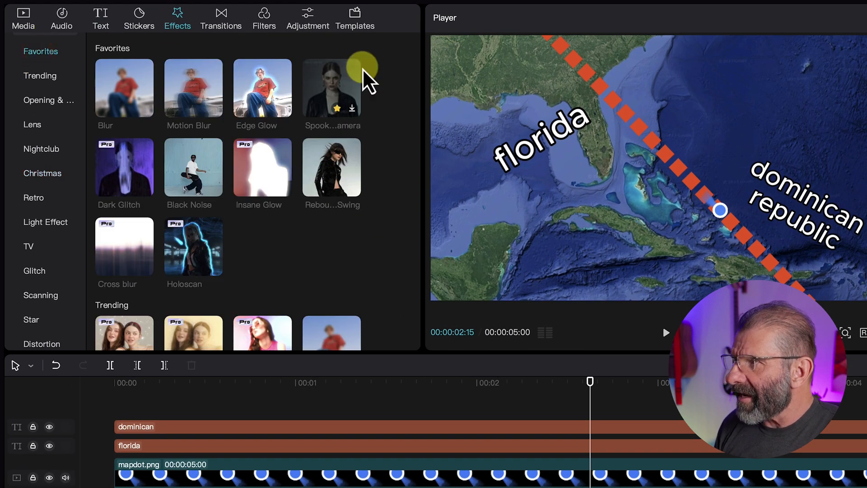
mouse_move(262, 88)
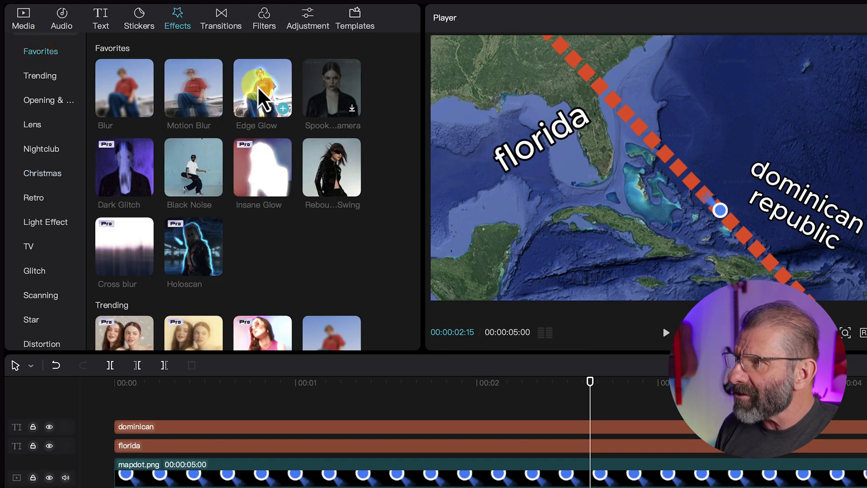
mouse_move(299, 105)
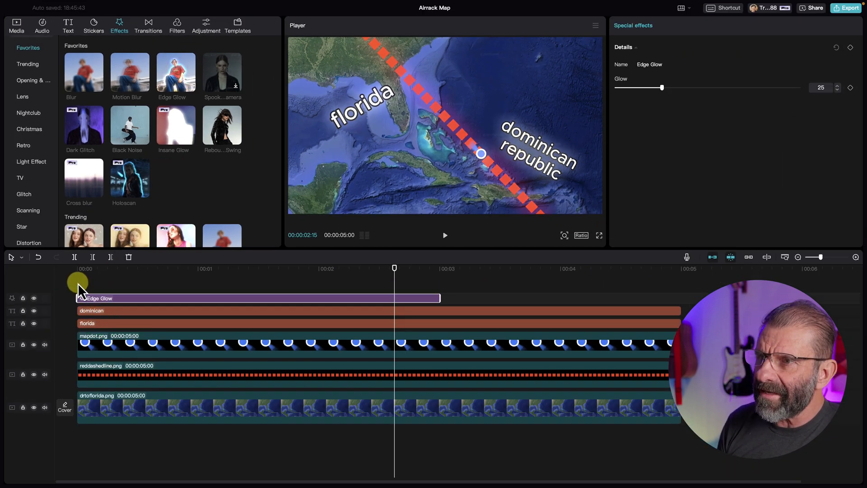
mouse_move(423, 224)
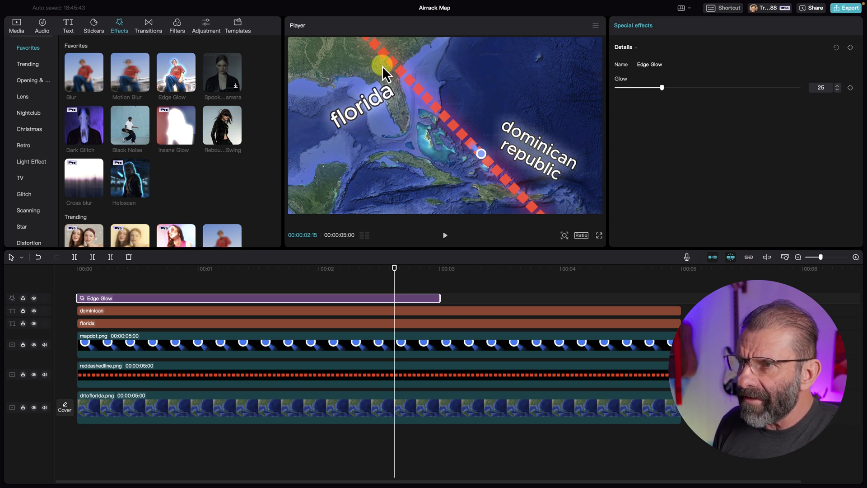
drag(385, 66, 495, 163)
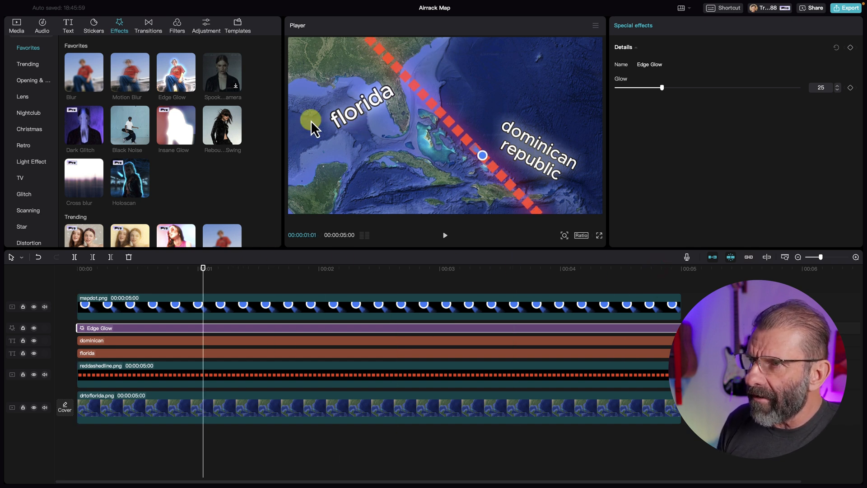
drag(310, 120, 597, 110)
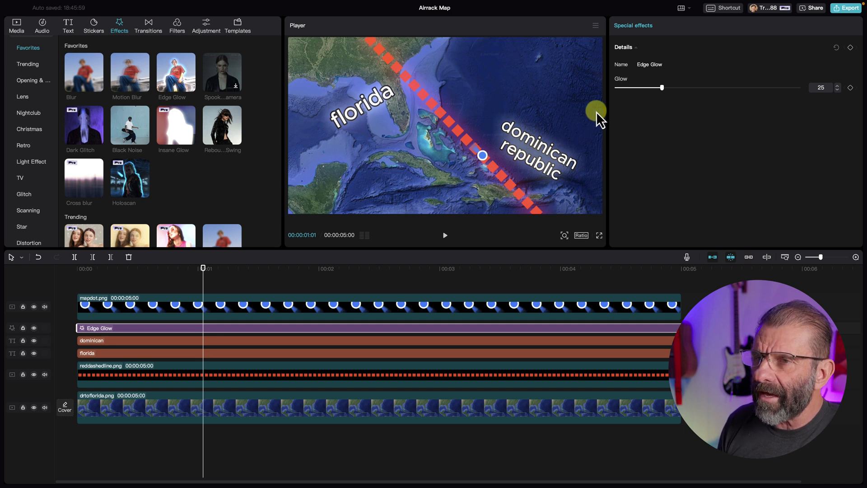
Settle the Edge Glow strength at about 30.
drag(661, 87, 625, 88)
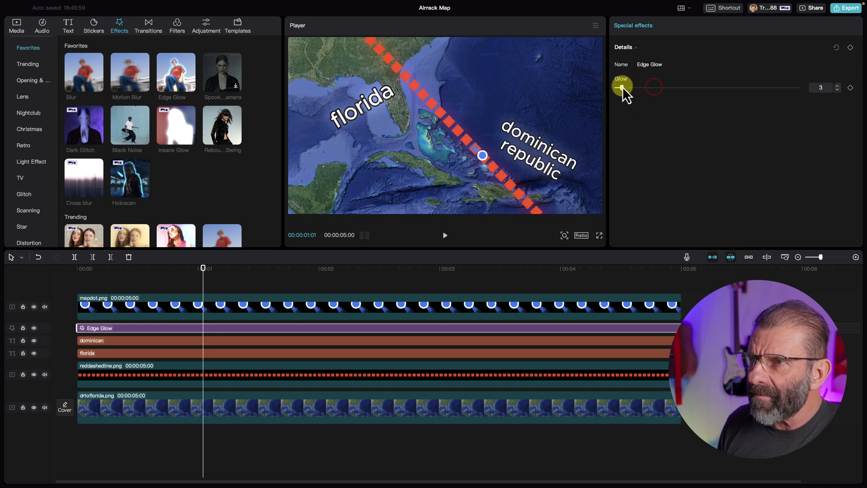
drag(624, 87, 663, 87)
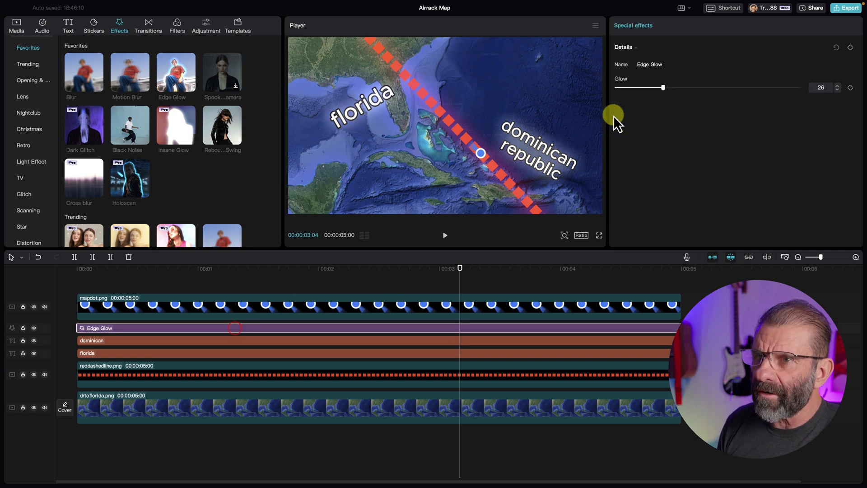
drag(663, 87, 684, 88)
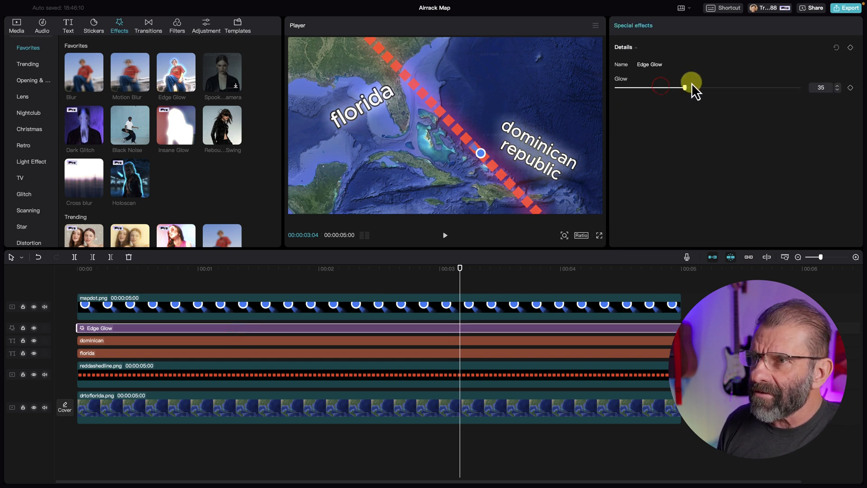
drag(690, 88, 671, 78)
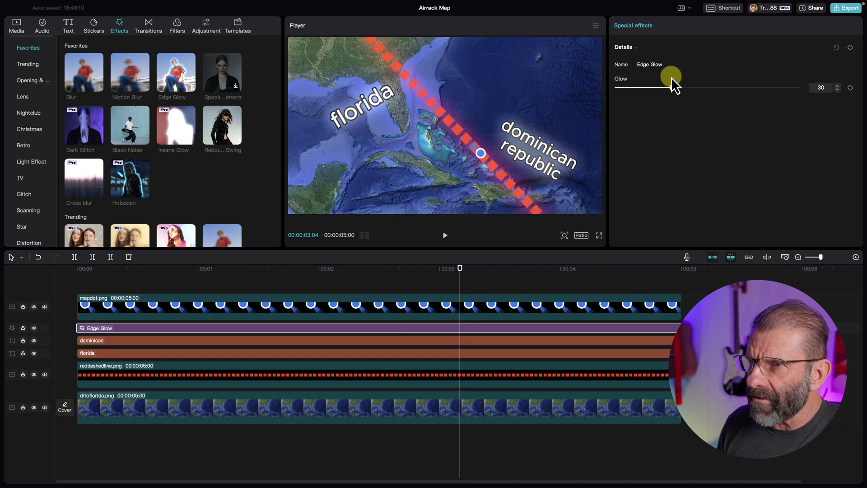
drag(675, 75, 661, 76)
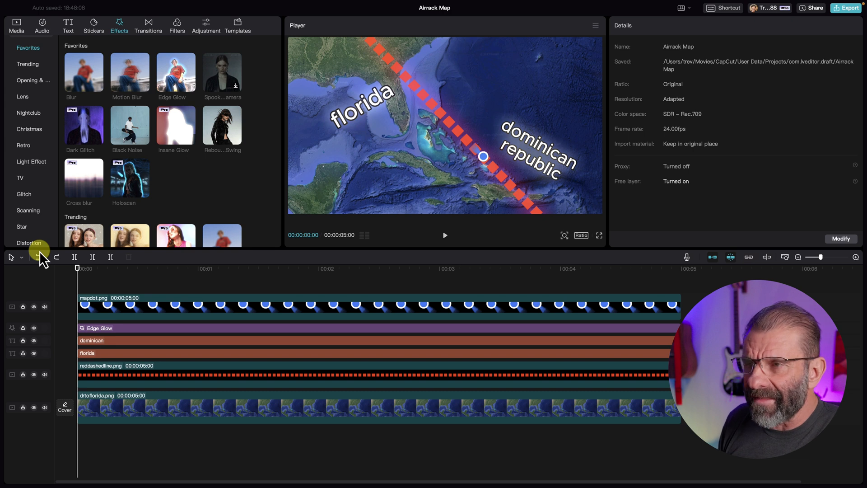
Select every layer and merge them into a single compound clip.
click(444, 235)
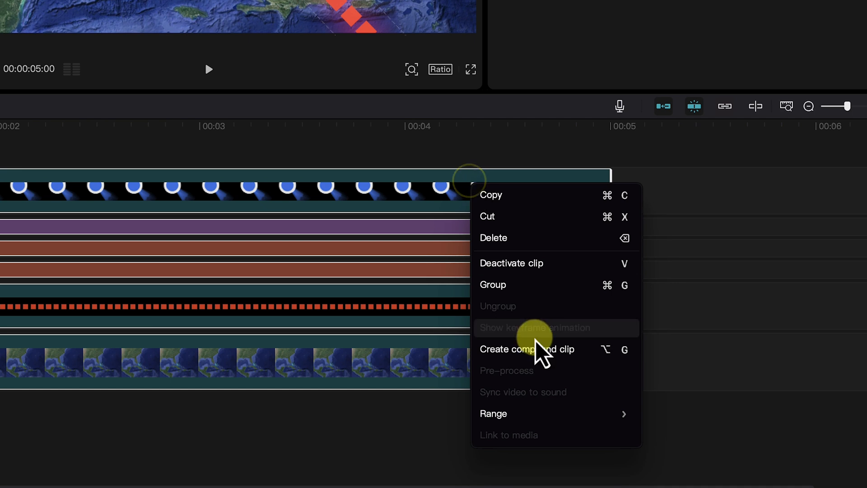
click(527, 349)
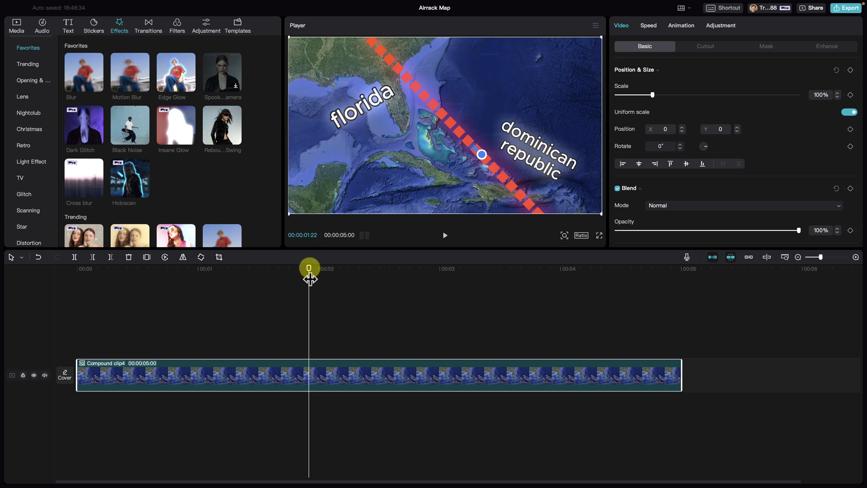
Keyframe the compound clip to zoom in and play the finished route animation.
drag(309, 269, 78, 269)
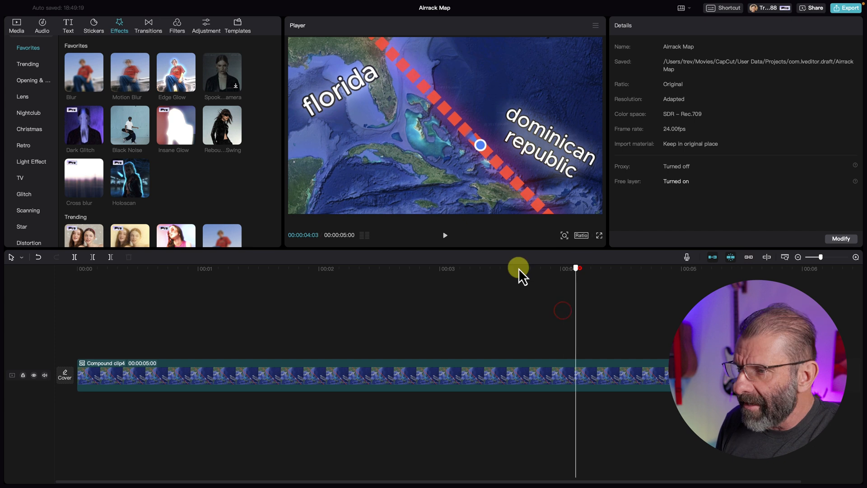
click(444, 235)
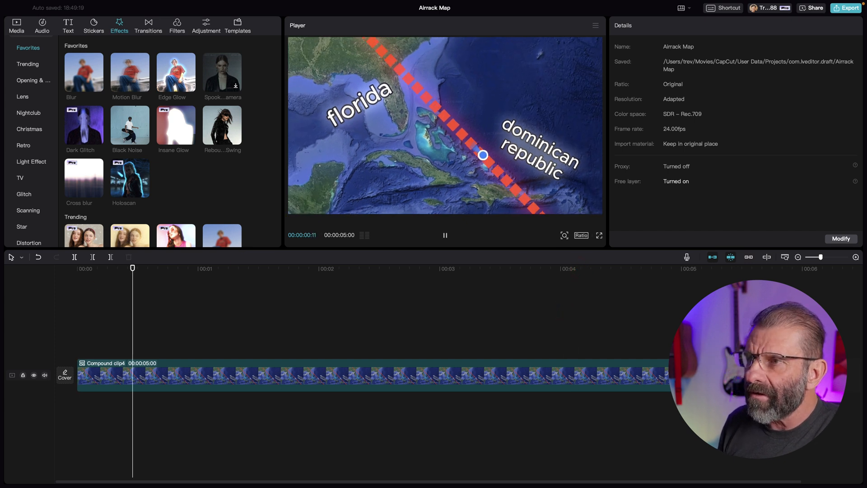